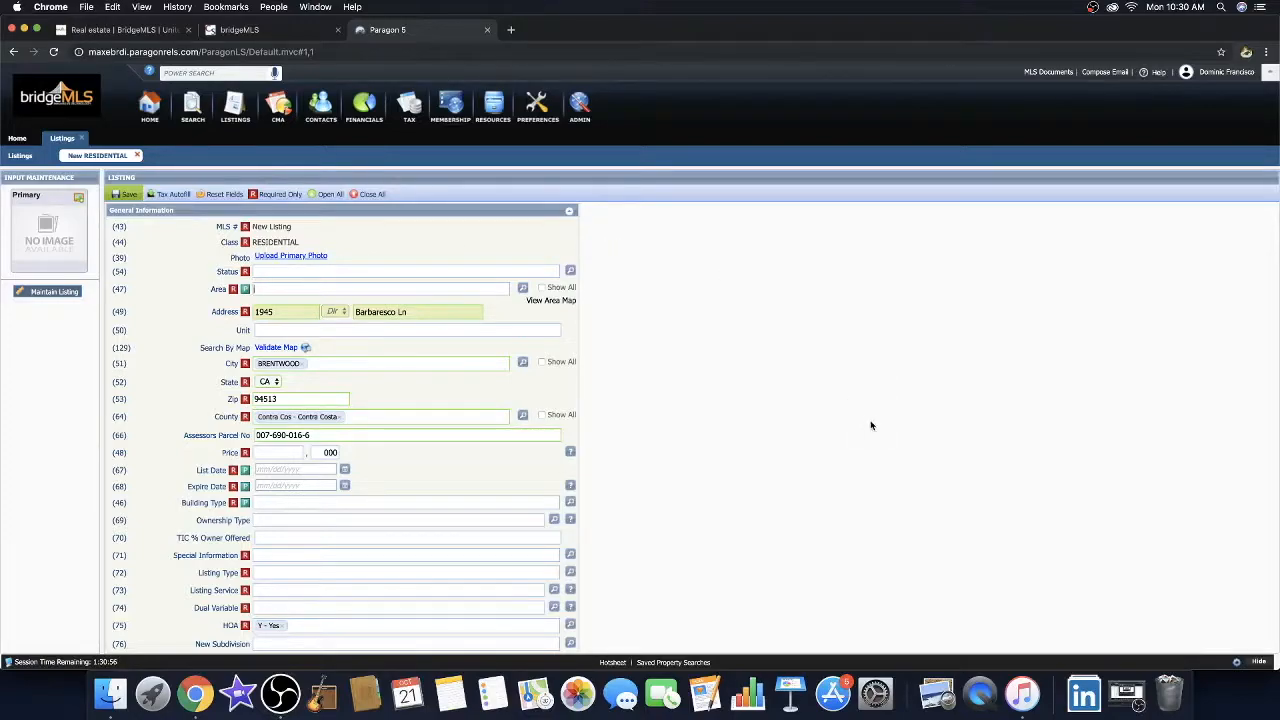
{"action": "mouse_move", "coordinate": [895, 446]}
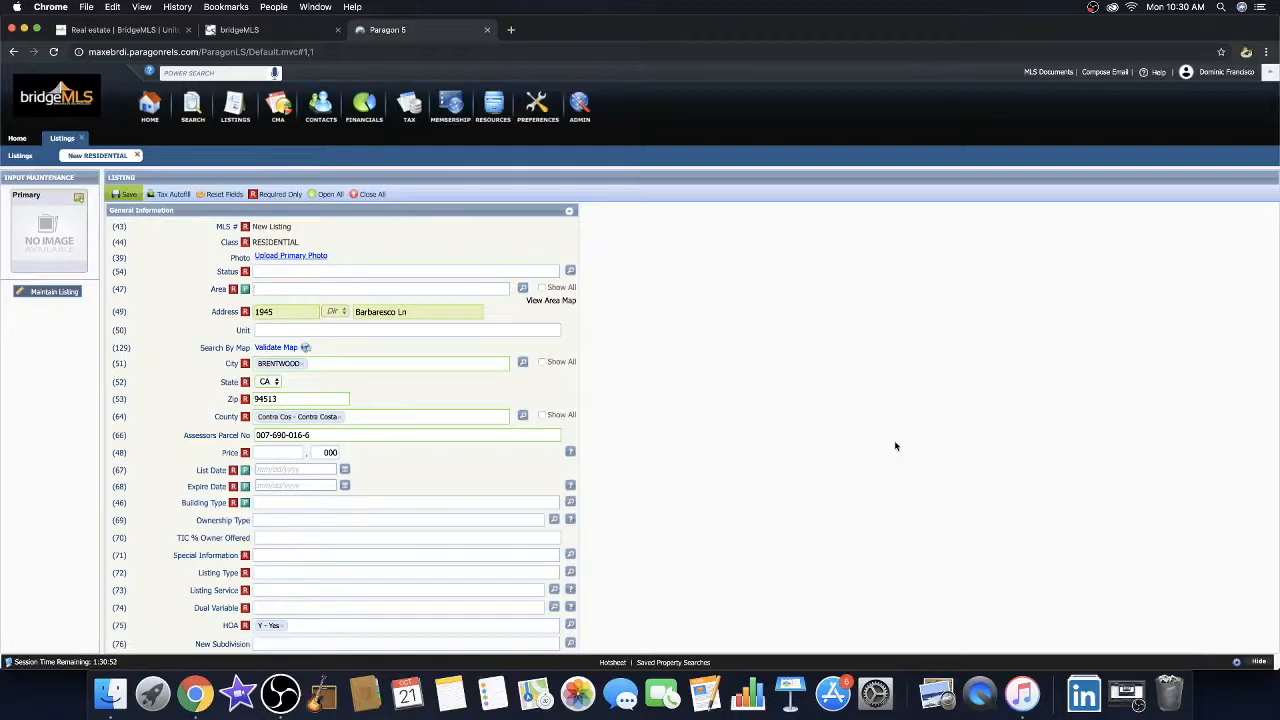
{"action": "mouse_move", "coordinate": [214, 617]}
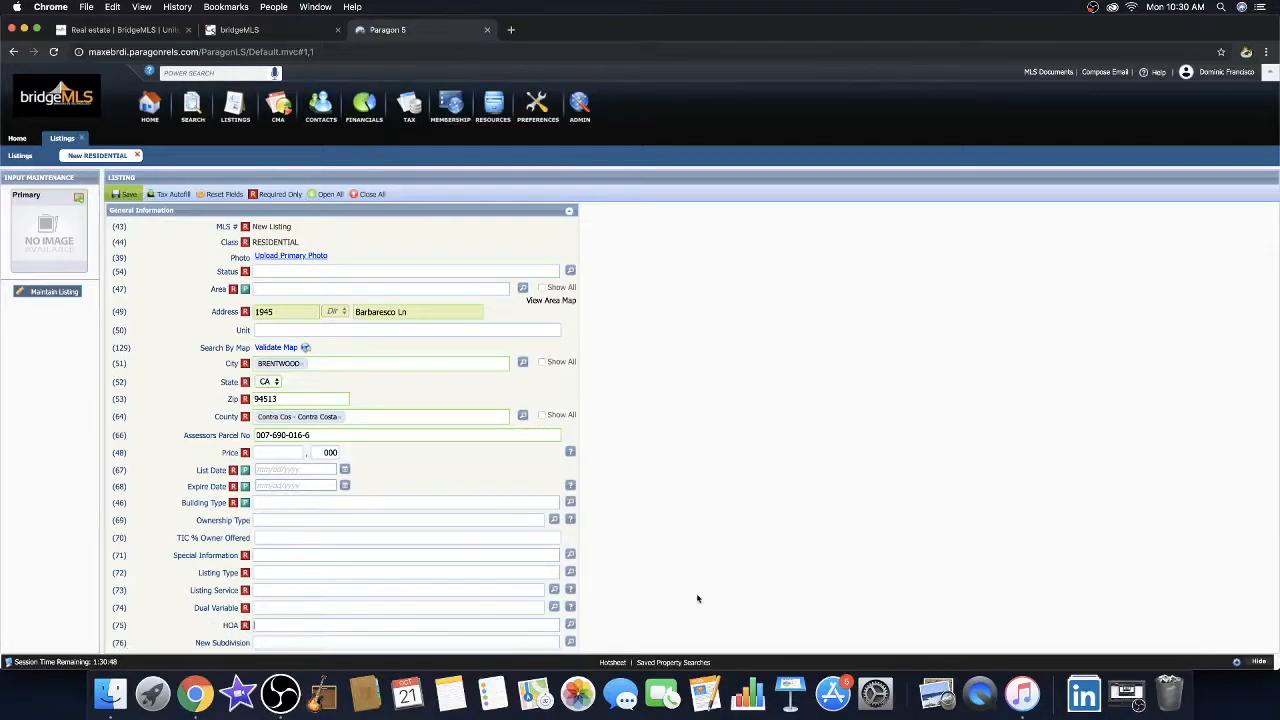
{"action": "scroll", "scroll_direction": "down", "scroll_amount": 3}
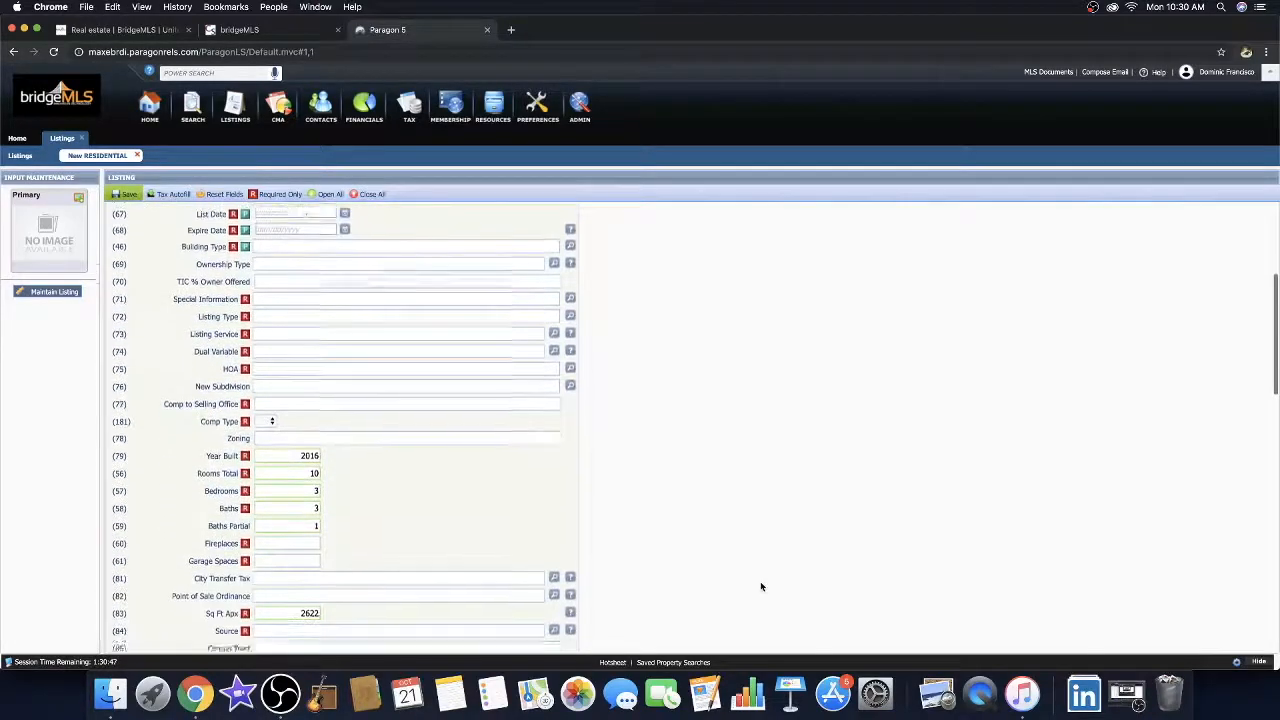
{"action": "scroll", "scroll_direction": "down", "scroll_amount": 3}
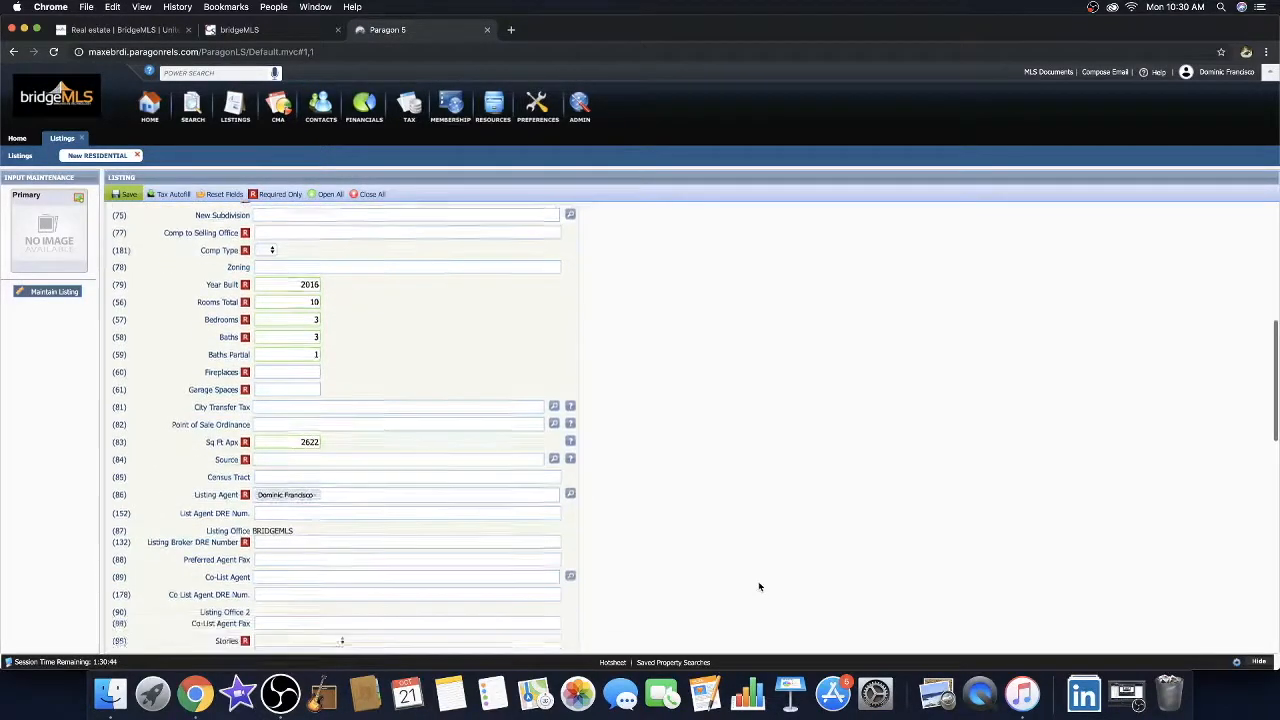
{"action": "scroll", "scroll_direction": "down", "scroll_amount": 3}
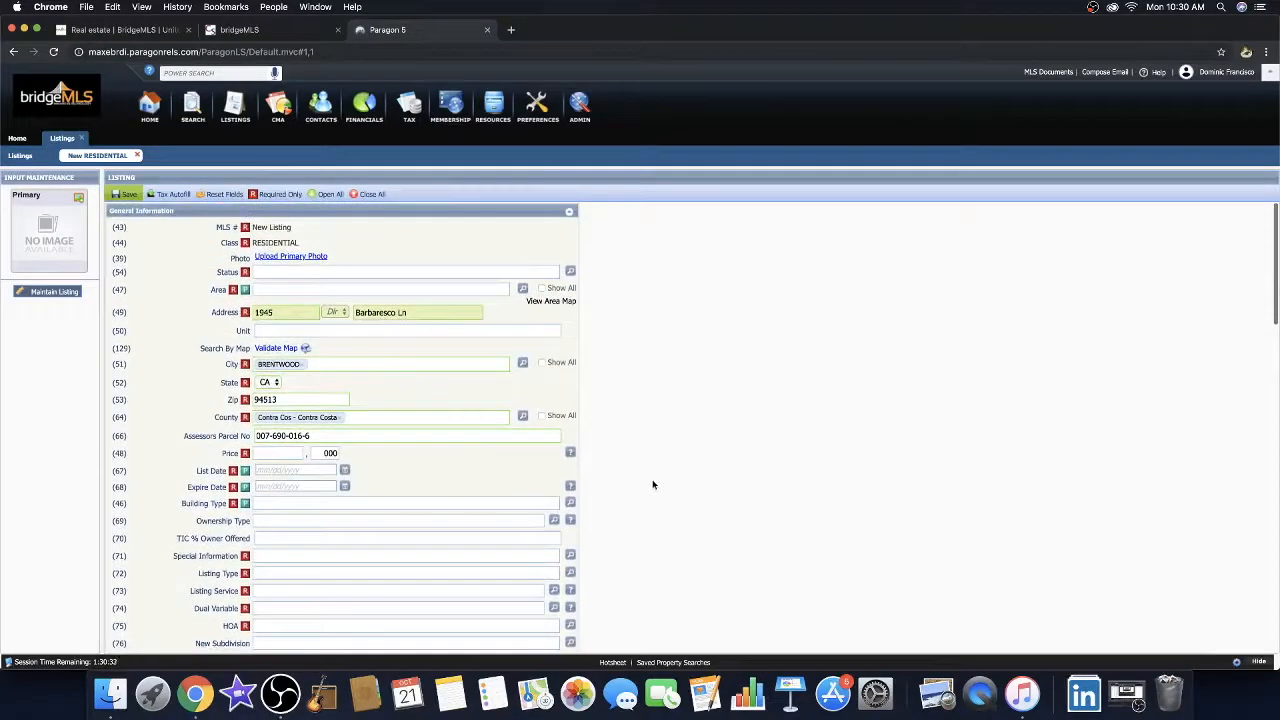
{"action": "mouse_move", "coordinate": [502, 312]}
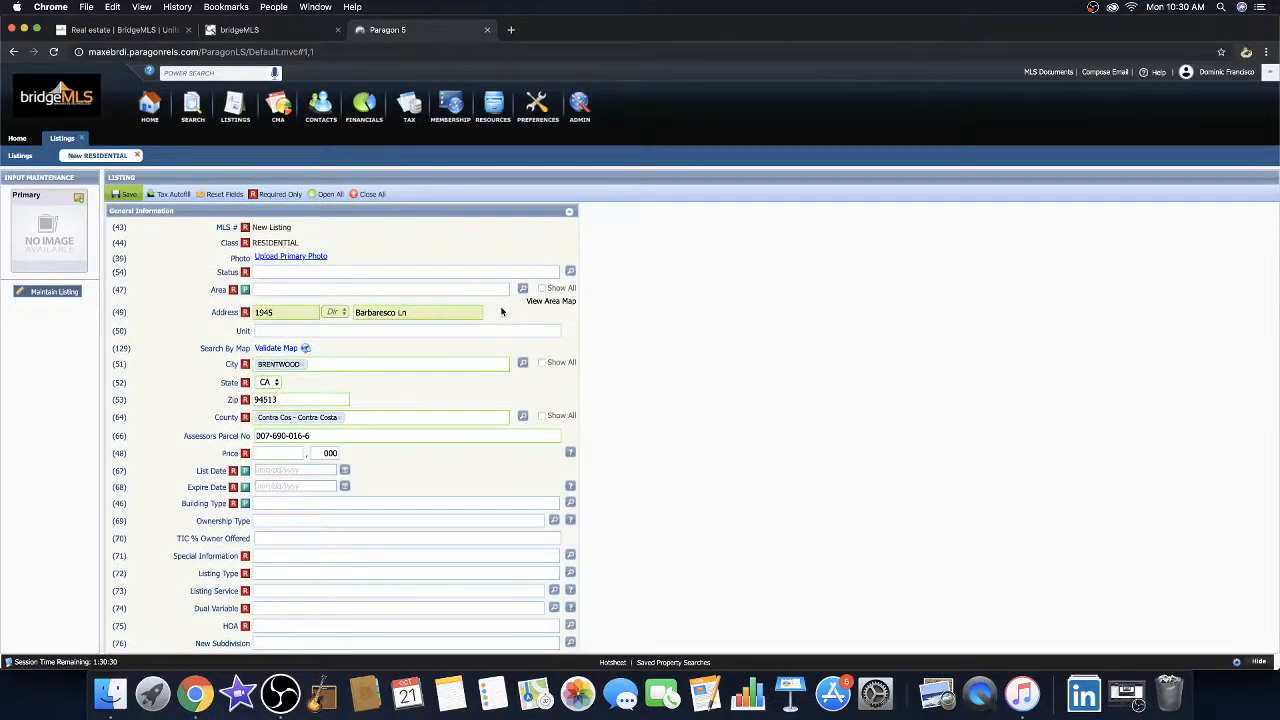
- Pick 6400 - Brentwood from the Area lookup list for the listing's Area field
{"action": "left_click", "coordinate": [522, 289]}
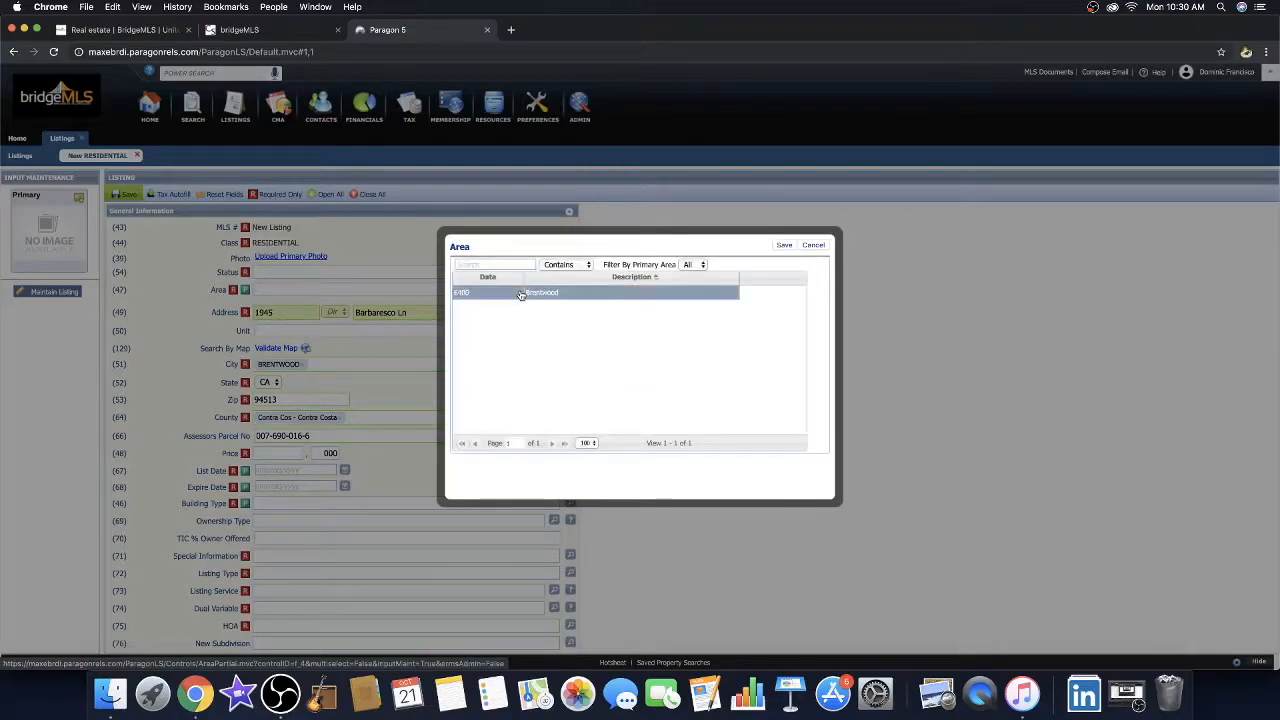
{"action": "left_click", "coordinate": [540, 292]}
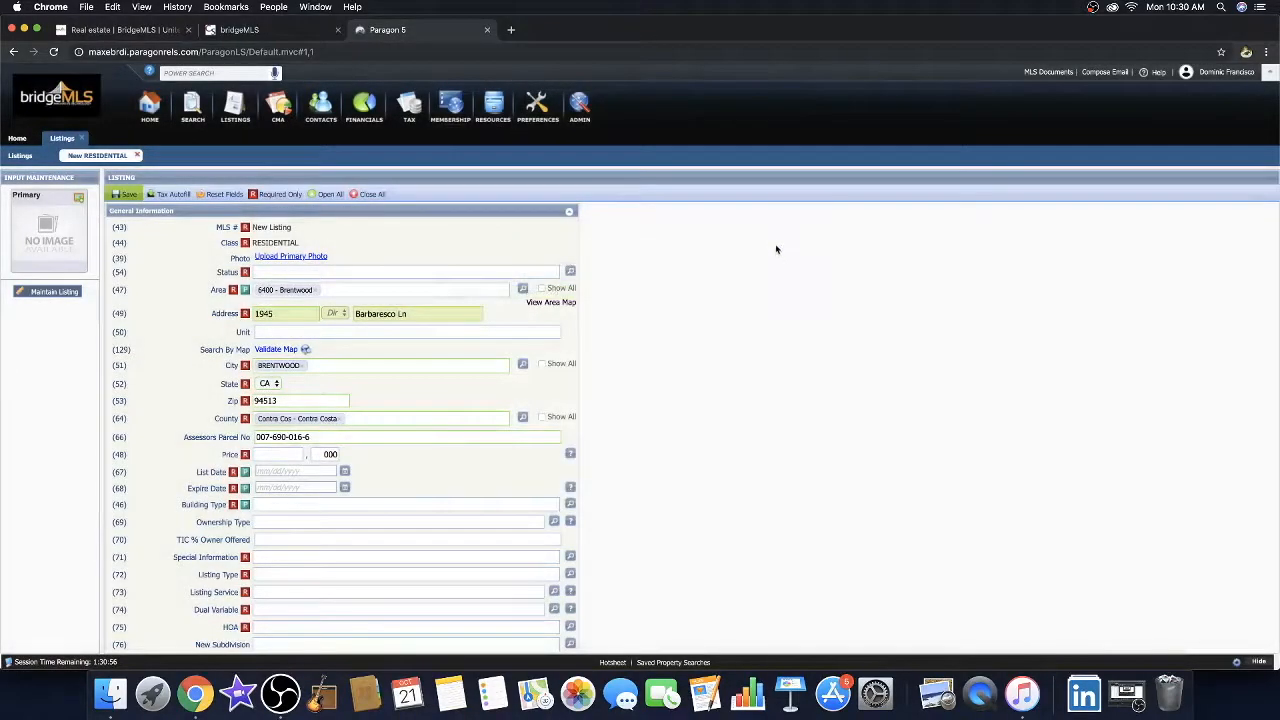
{"action": "mouse_move", "coordinate": [933, 451]}
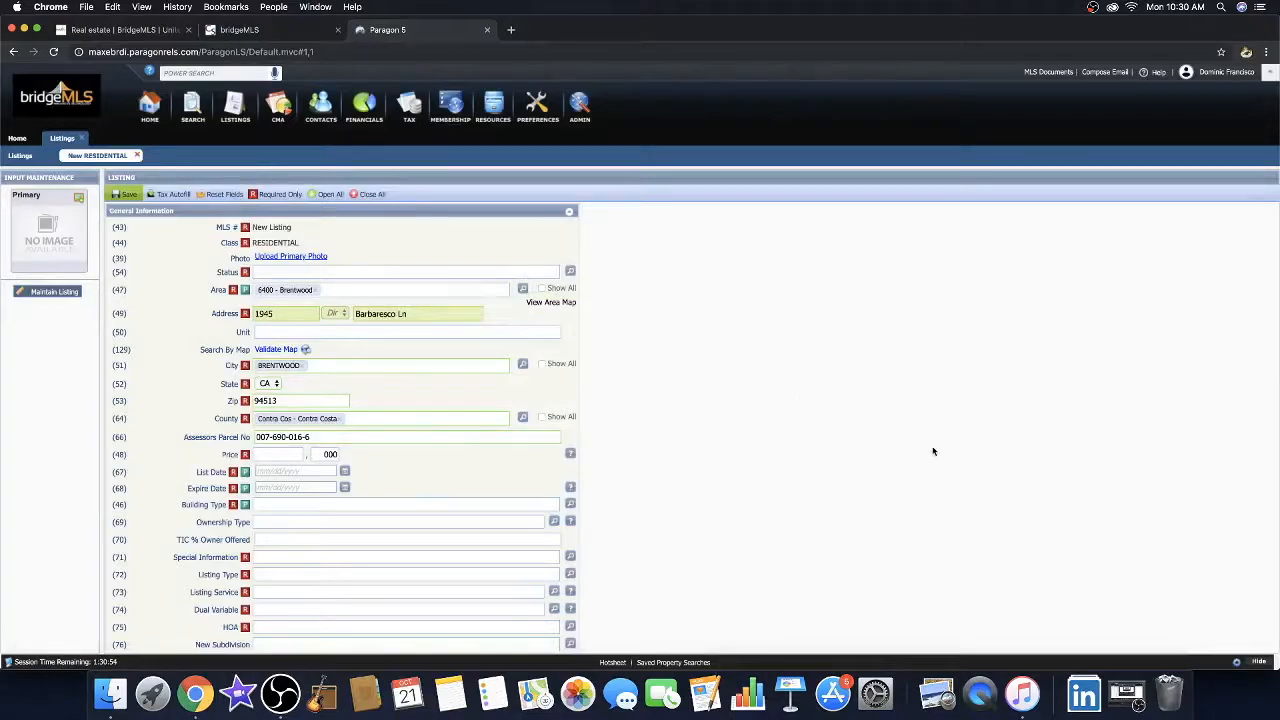